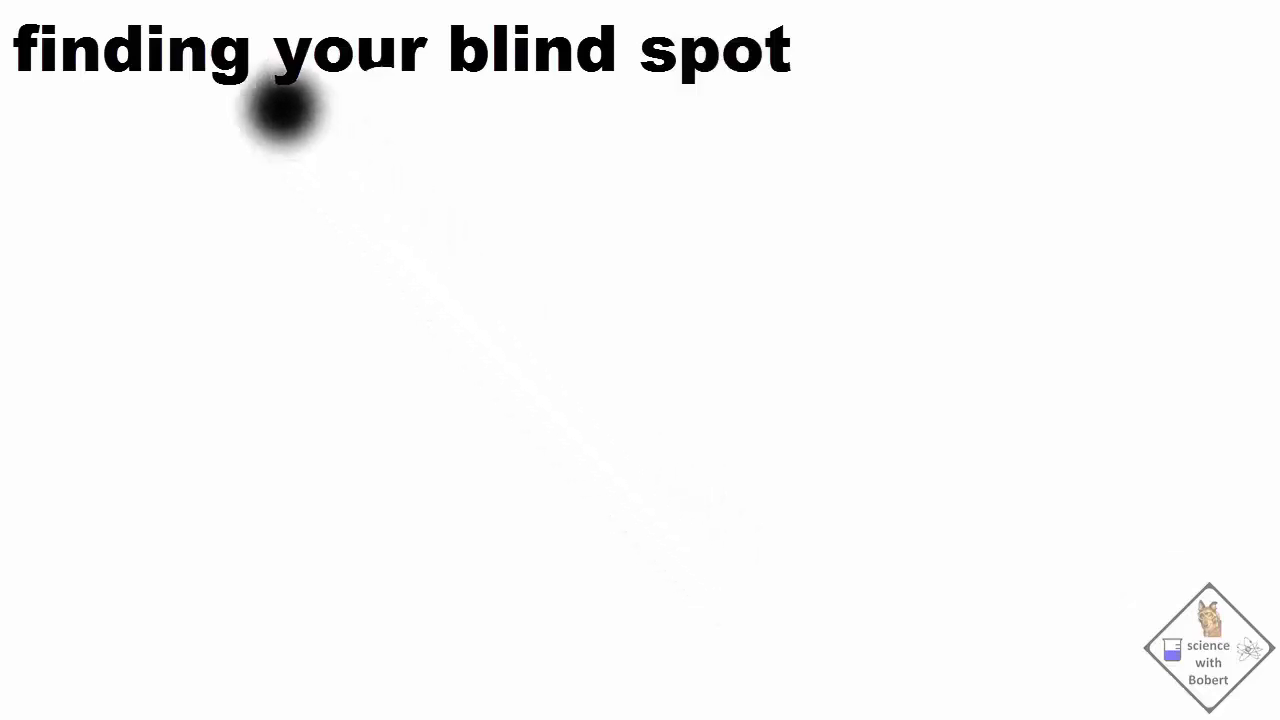
pyautogui.moveTo(784, 64)
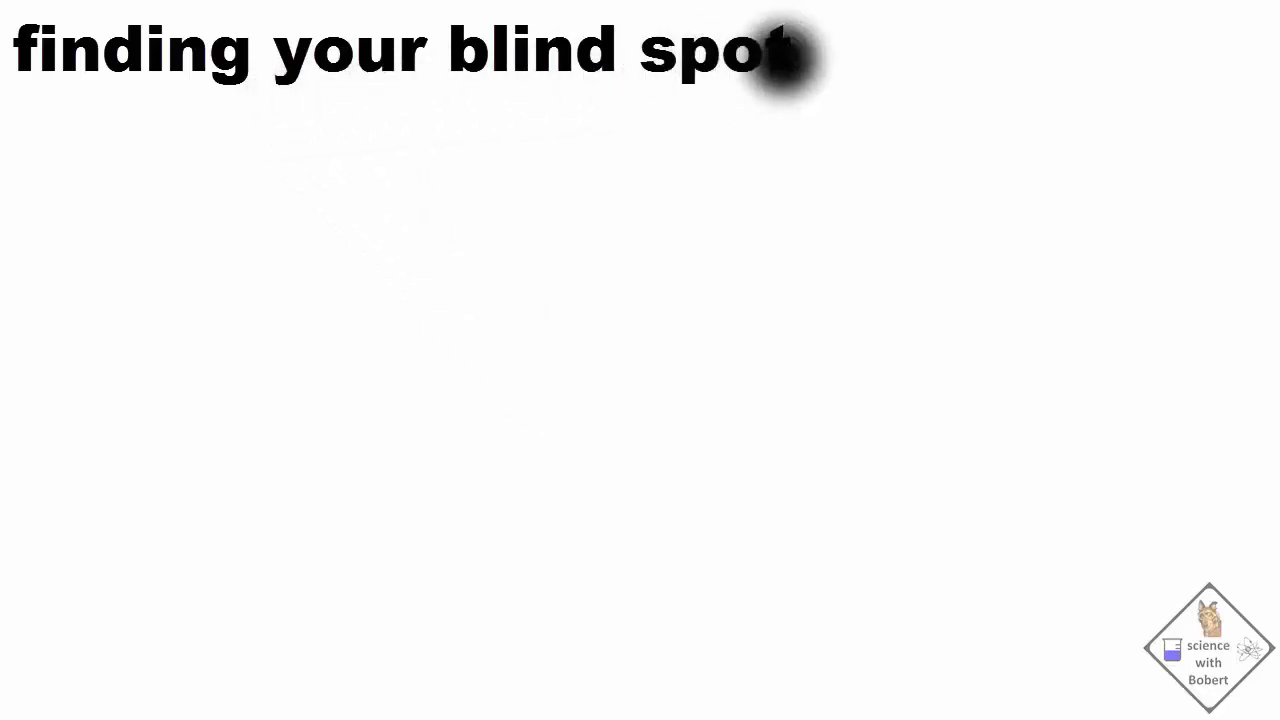